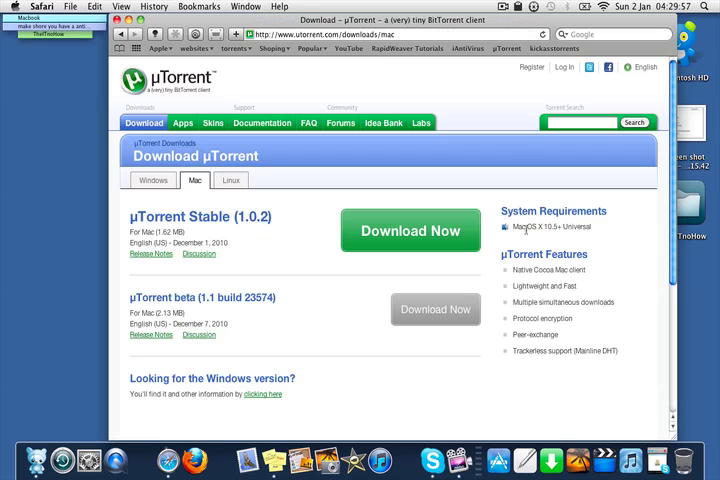
Load the KickassTorrents home page from the Safari bookmarks bar.
left_click(498, 460)
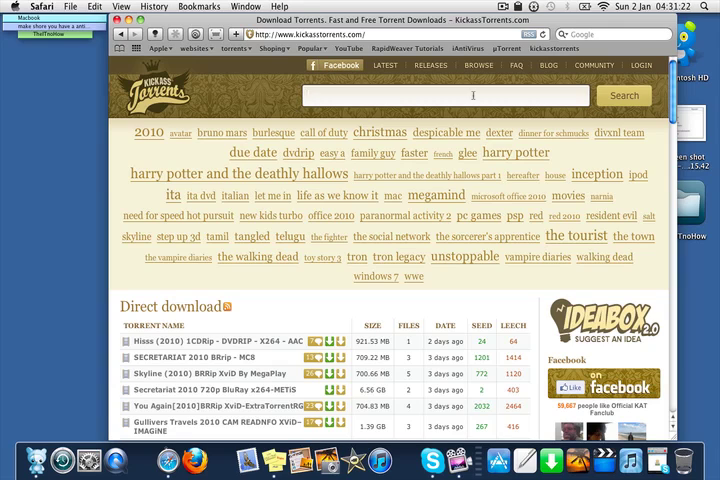
Search KickassTorrents for 'mac format' to list the matching magazine torrents.
type("mac format")
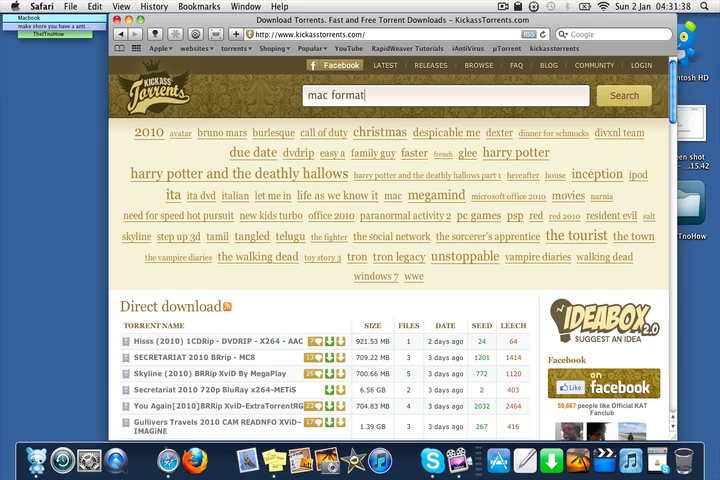
left_click(624, 96)
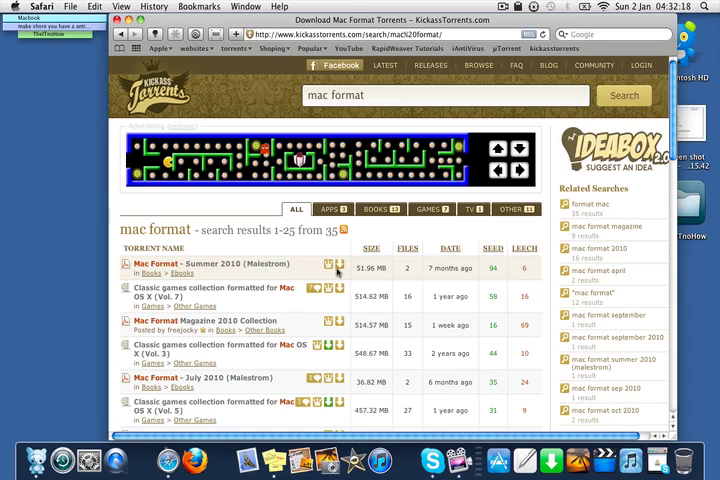
Get the .torrent file for Mac Format - Summer 2010 (Malestrom) into Safari's downloads.
left_click(190, 264)
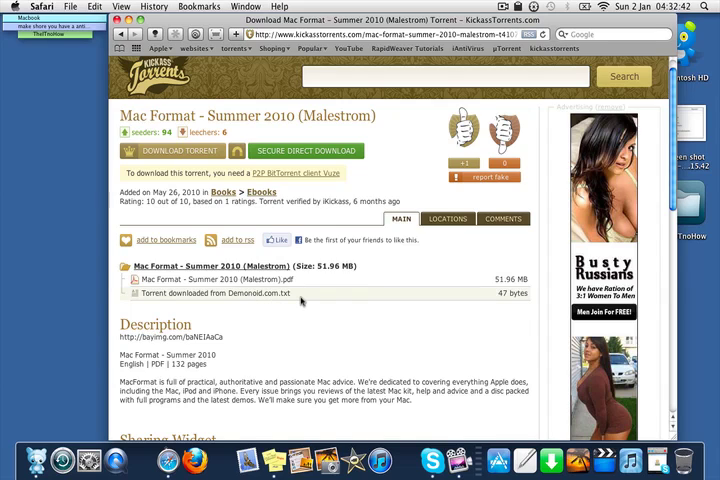
scroll("down", 3)
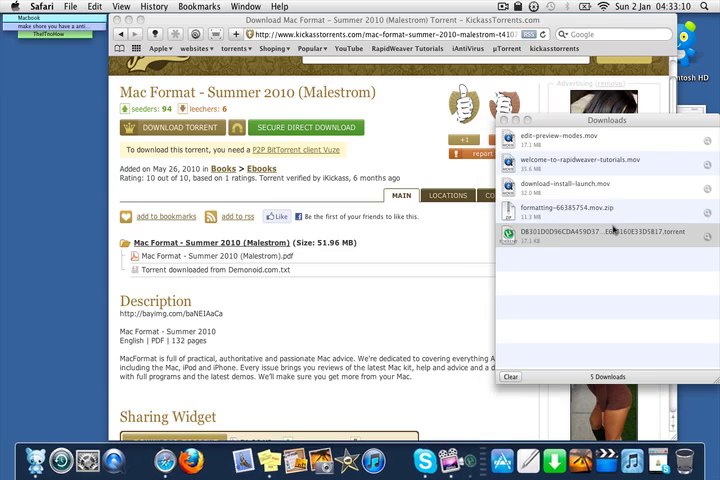
Add the downloaded Mac Format Summer 2010 .torrent to uTorrent so it begins downloading.
double_click(600, 236)
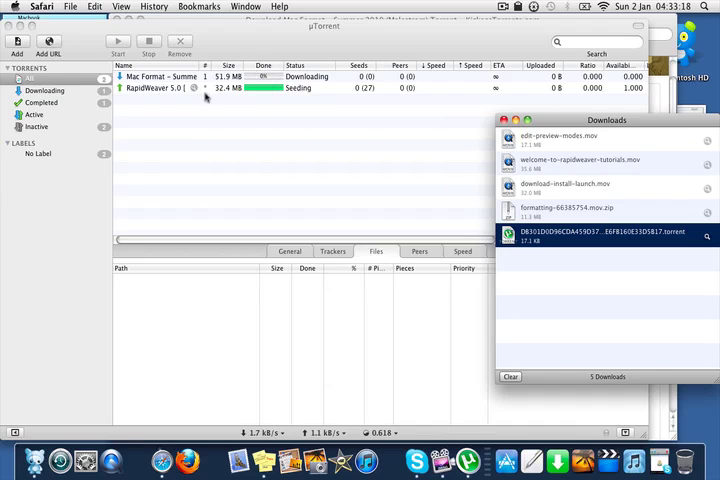
right_click(150, 88)
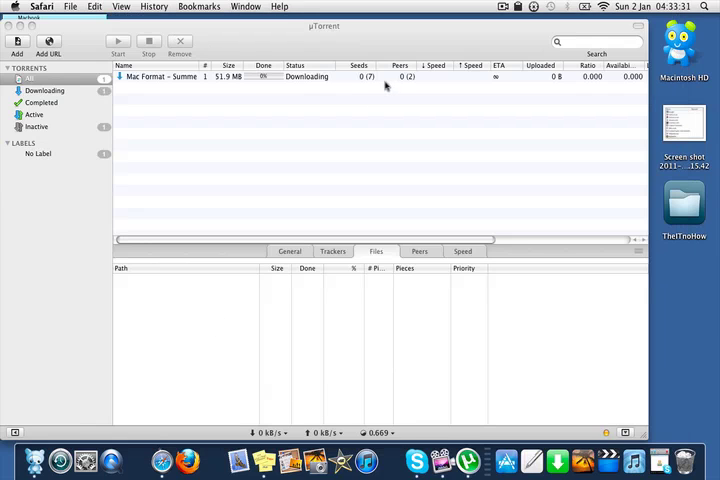
Set the Mac Format download's Bandwidth Allocation to High.
left_click(160, 76)
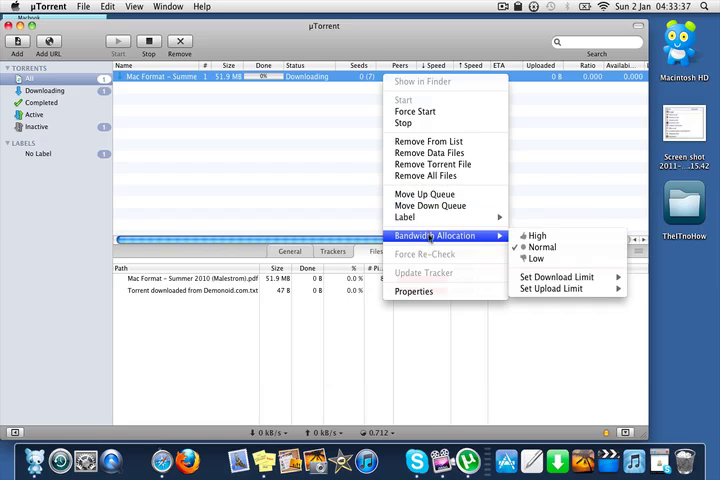
mouse_move(536, 236)
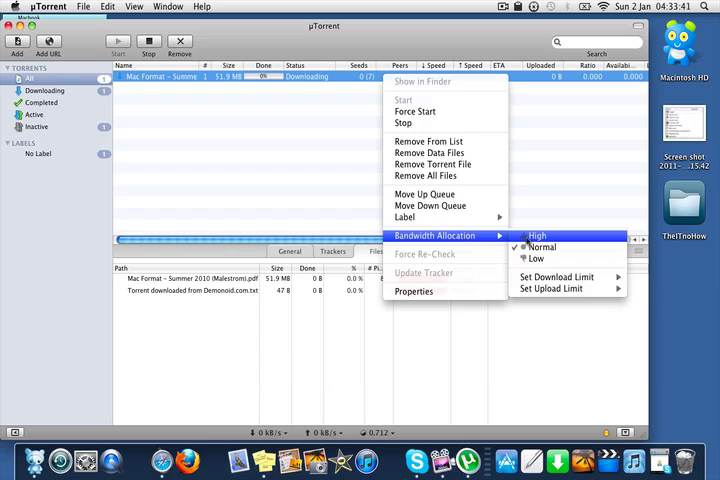
left_click(536, 236)
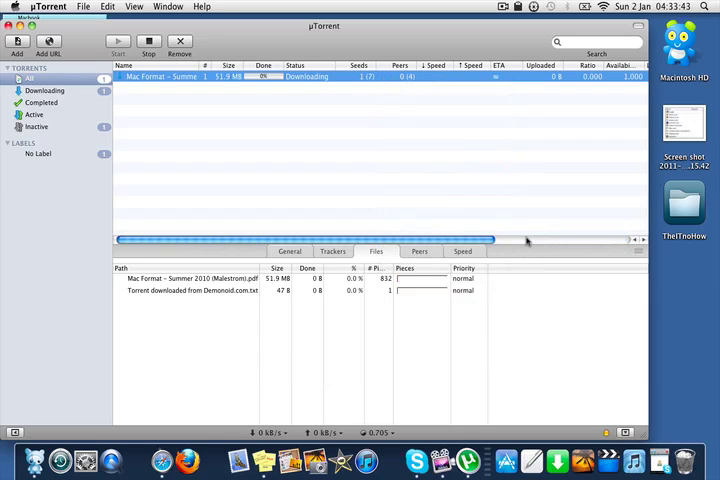